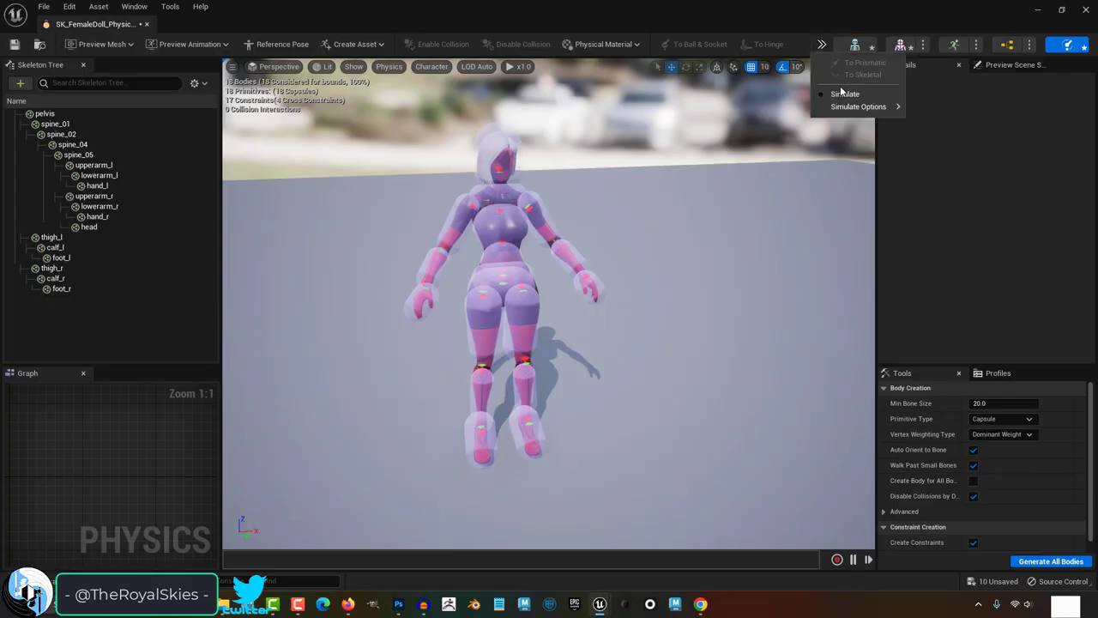
Simulate the ragdoll so the doll collapses, then return to the level's Rigs folder
{"action": "left_click", "coordinate": [843, 92]}
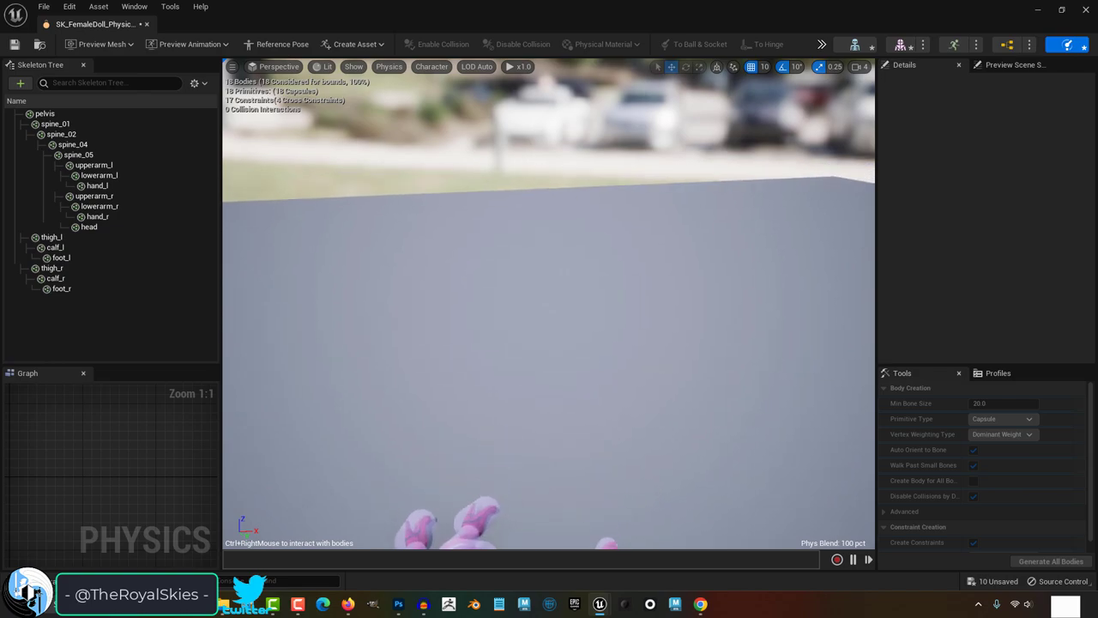
{"action": "left_click", "coordinate": [352, 65]}
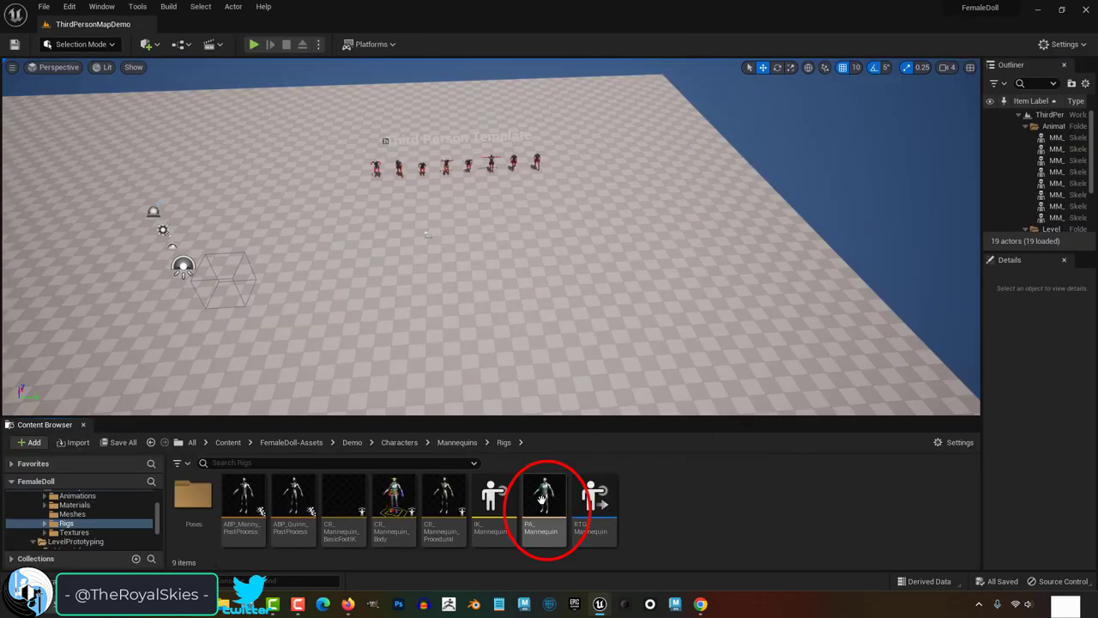
Open the female doll Physics Asset to edit the upperarm_l : lowerarm_l elbow constraint
{"action": "double_click", "coordinate": [542, 502]}
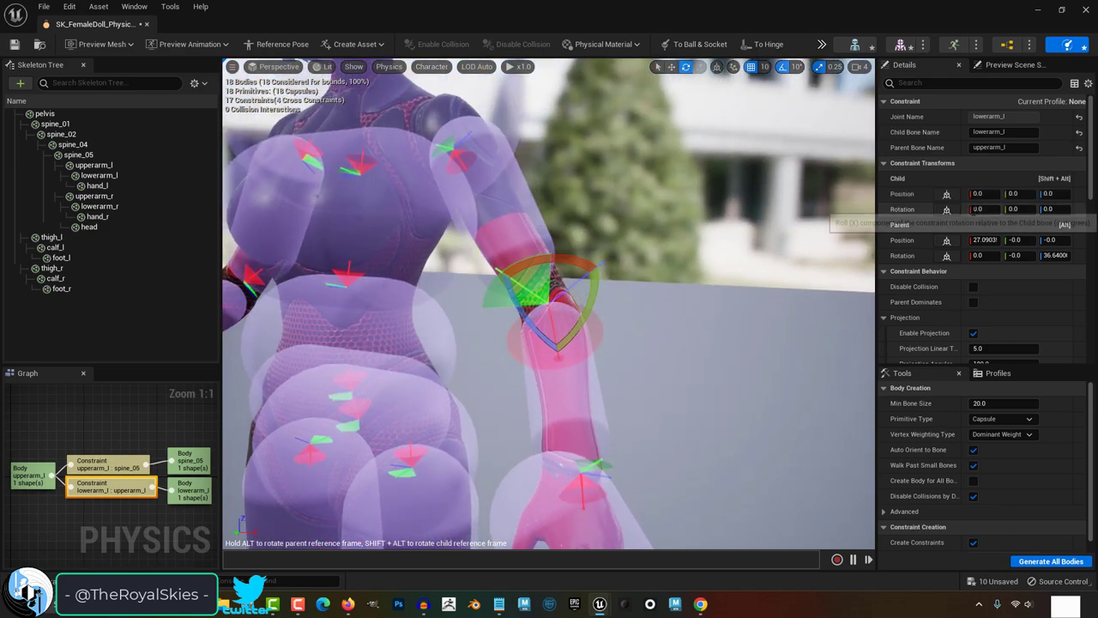
Scroll the Details panel down to the elbow constraint's Angular Limits section
{"action": "scroll", "scroll_direction": "down", "scroll_amount": 3}
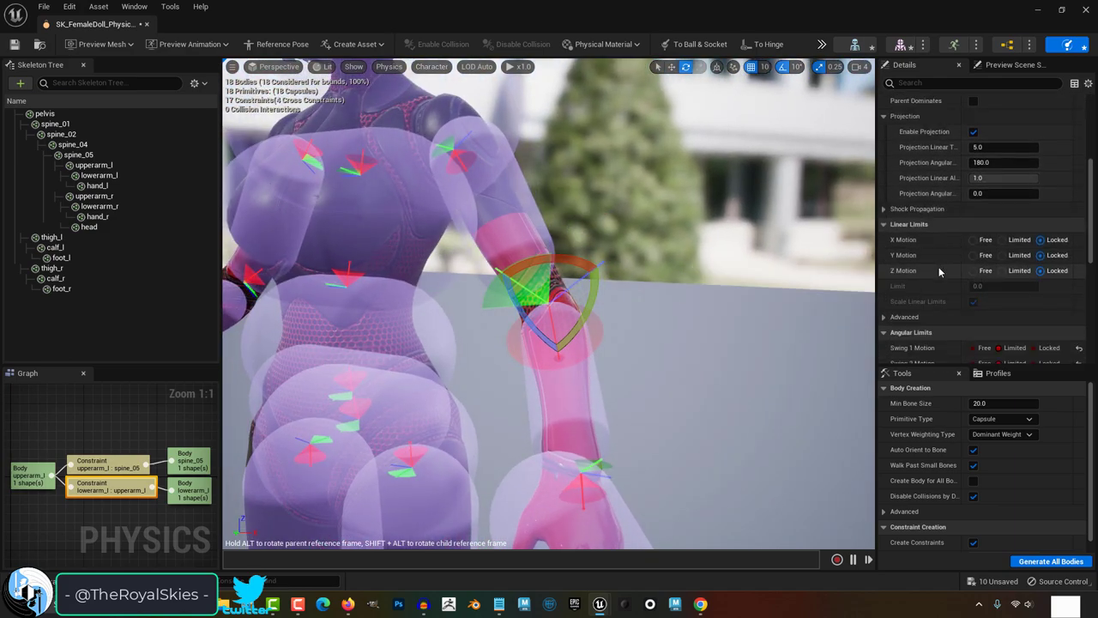
{"action": "scroll", "scroll_direction": "down", "scroll_amount": 3}
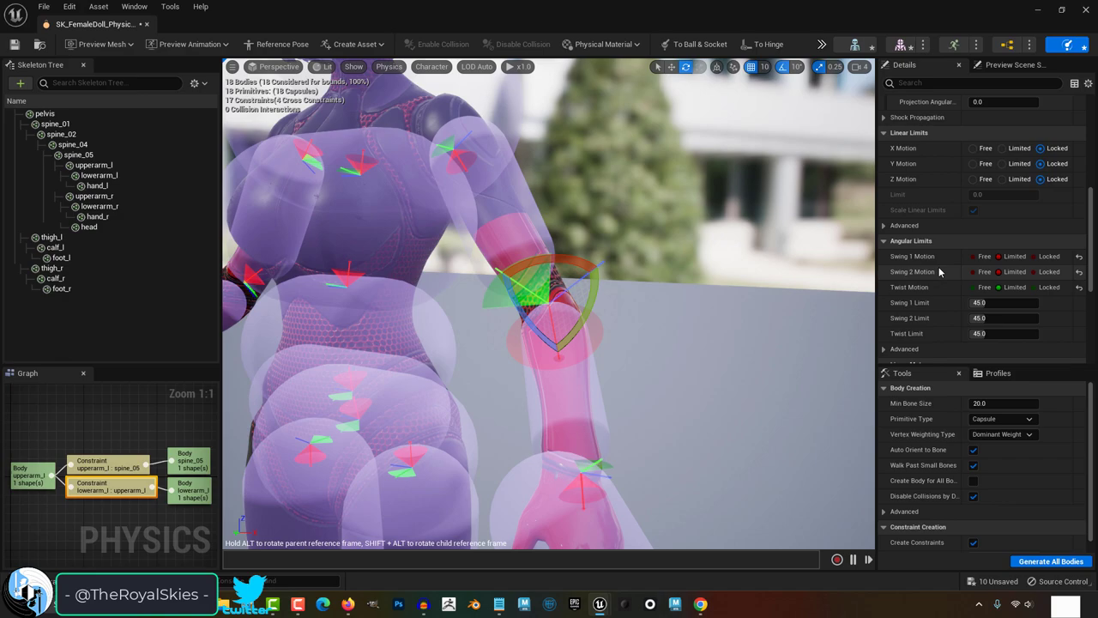
{"action": "scroll", "scroll_direction": "down", "scroll_amount": 3}
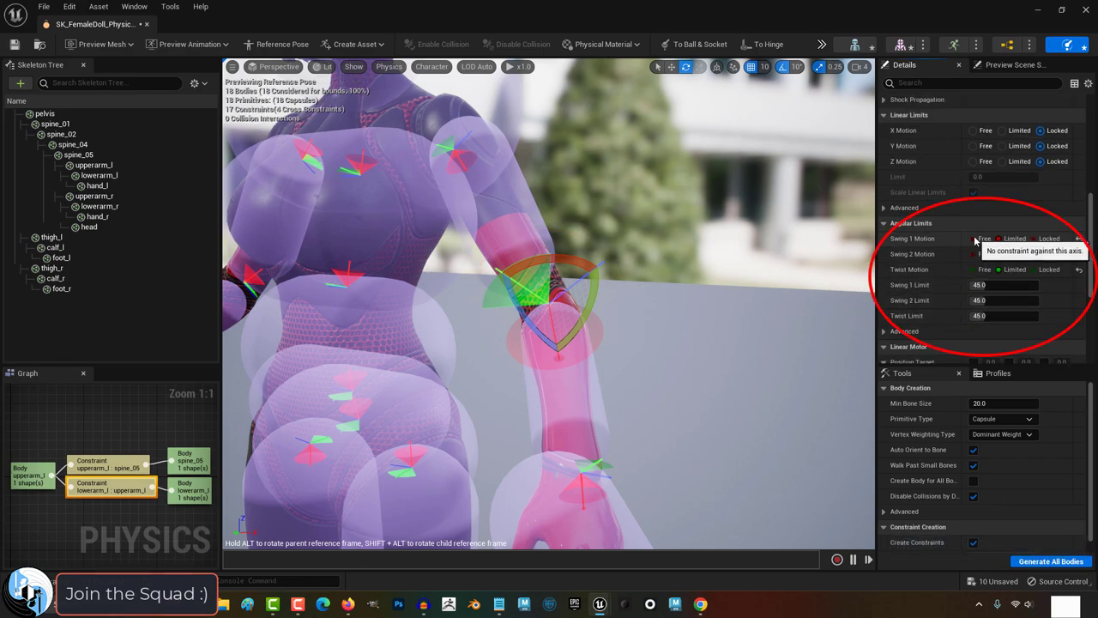
Lock the elbow's Swing 2 and Twist motions, leaving Swing 1 limited
{"action": "left_click", "coordinate": [1048, 237]}
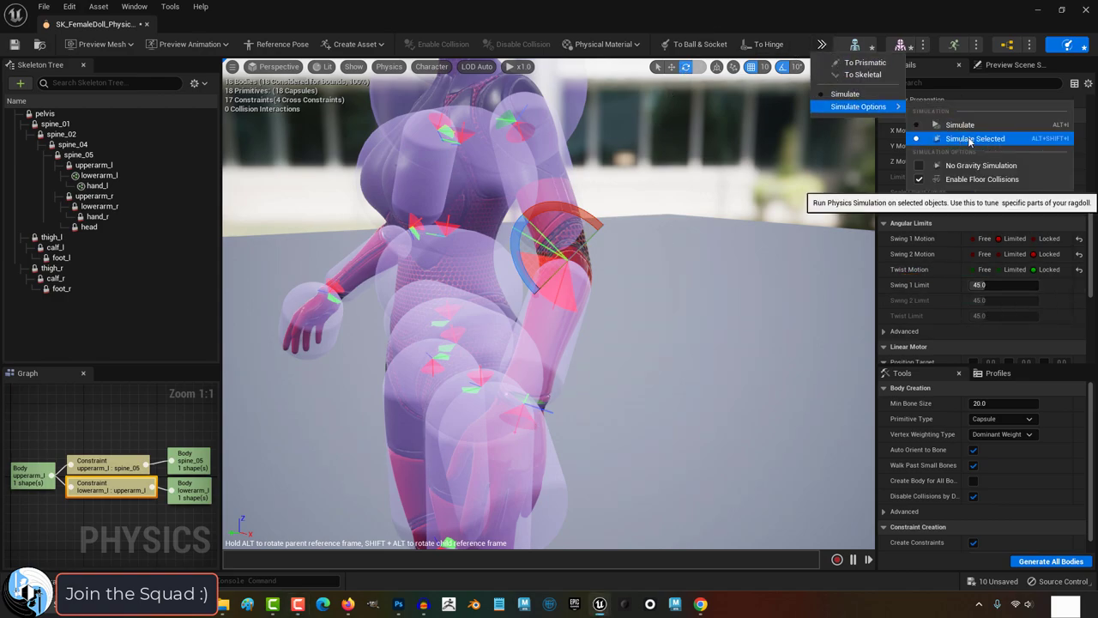
Try a larger Swing 1 limit on the elbow, then set it back to 45 degrees
{"action": "left_click", "coordinate": [975, 137]}
{"action": "type", "text": "18"}
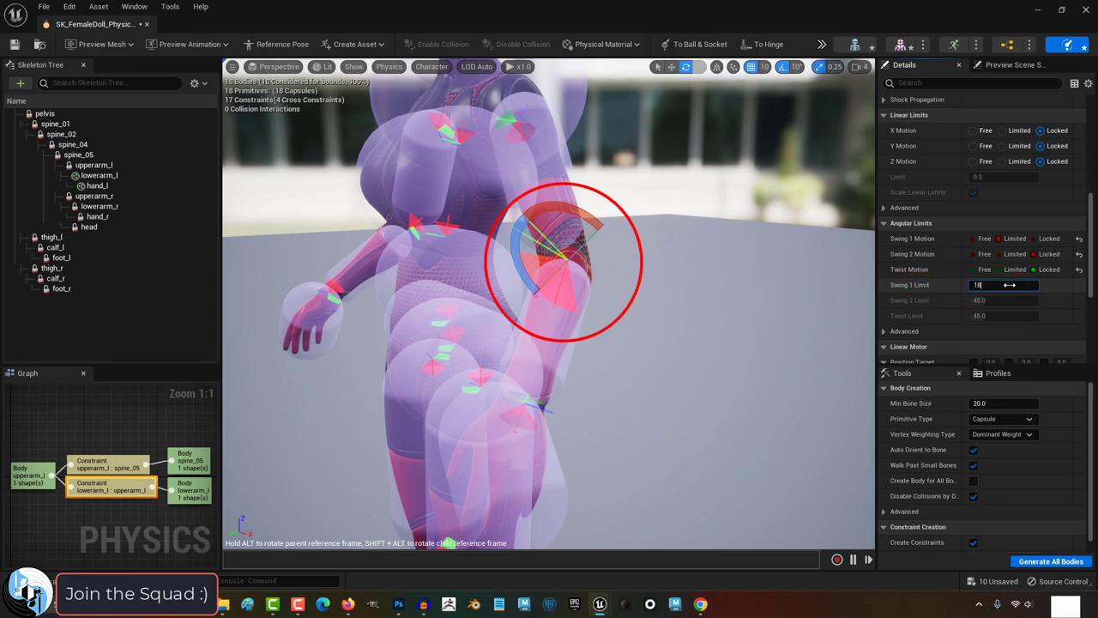
{"action": "left_click", "coordinate": [824, 45]}
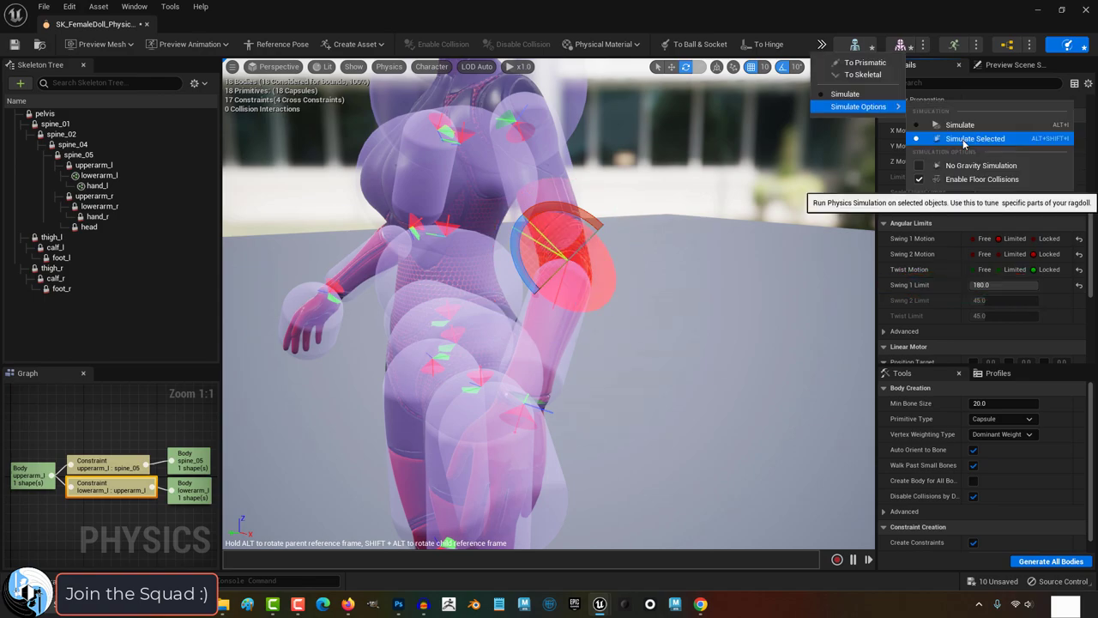
{"action": "left_click", "coordinate": [975, 137]}
{"action": "type", "text": "45"}
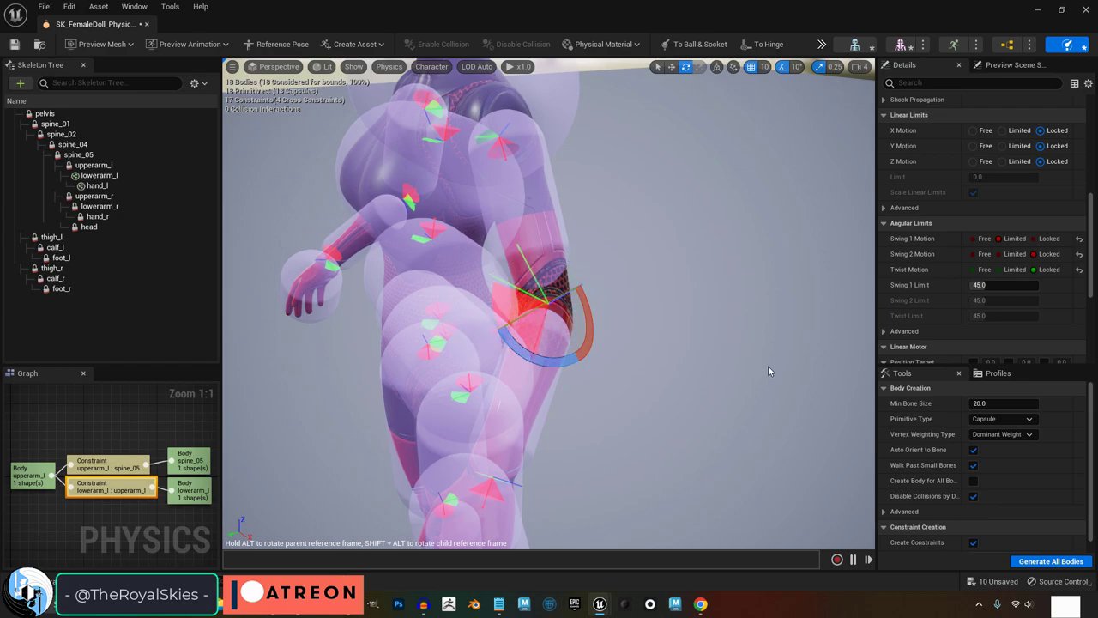
{"action": "mouse_move", "coordinate": [683, 333]}
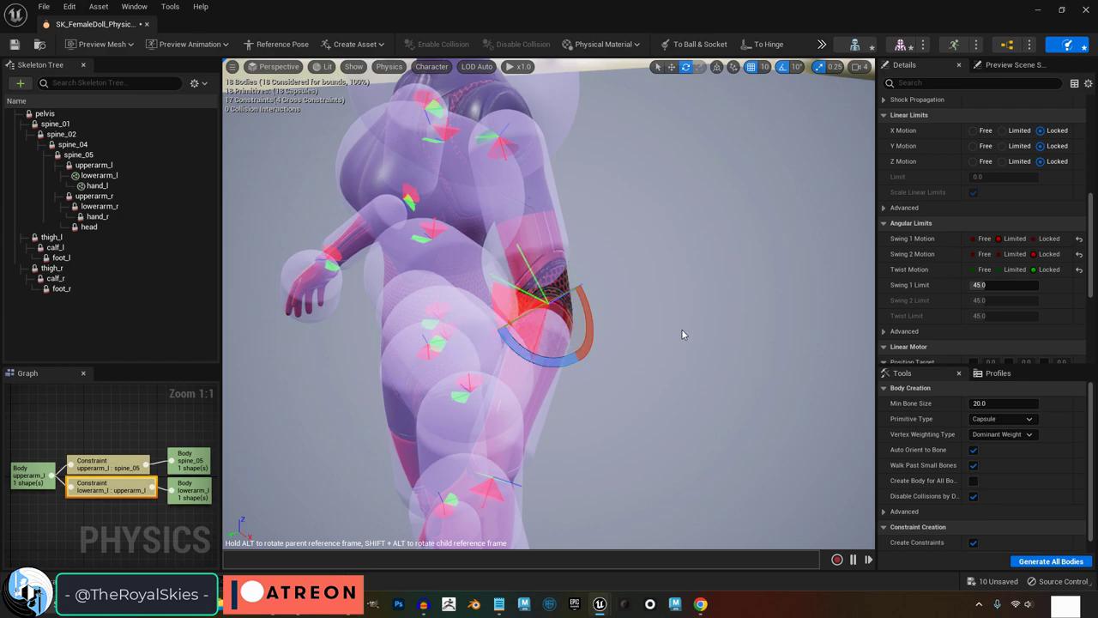
{"action": "mouse_move", "coordinate": [822, 53]}
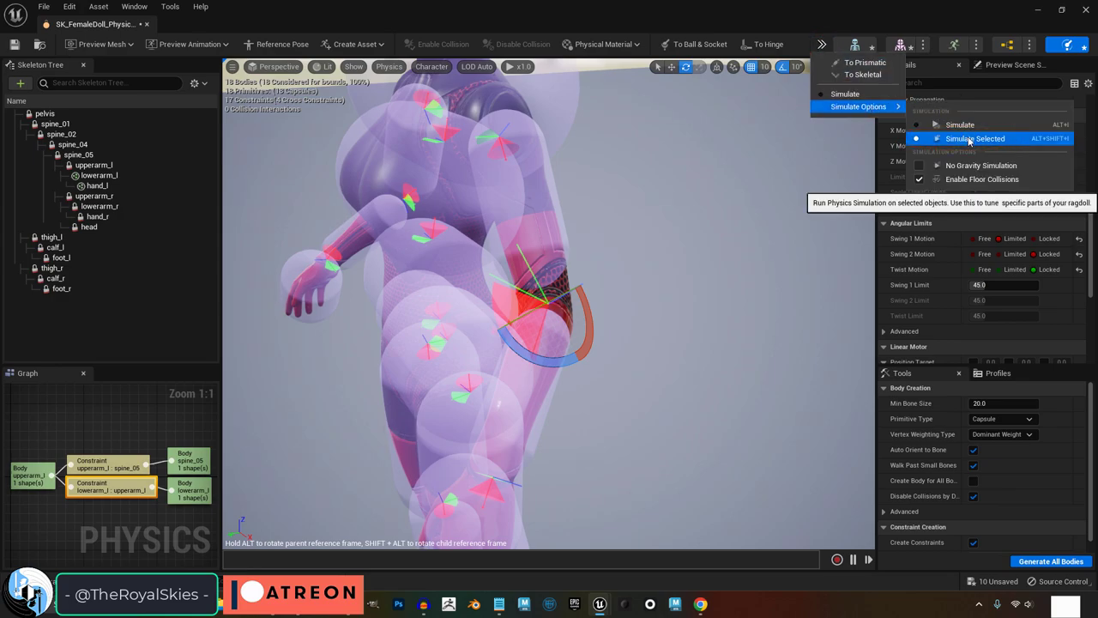
Simulate the ragdoll and drag the doll to test the elbow bending within its limit
{"action": "left_click", "coordinate": [974, 138]}
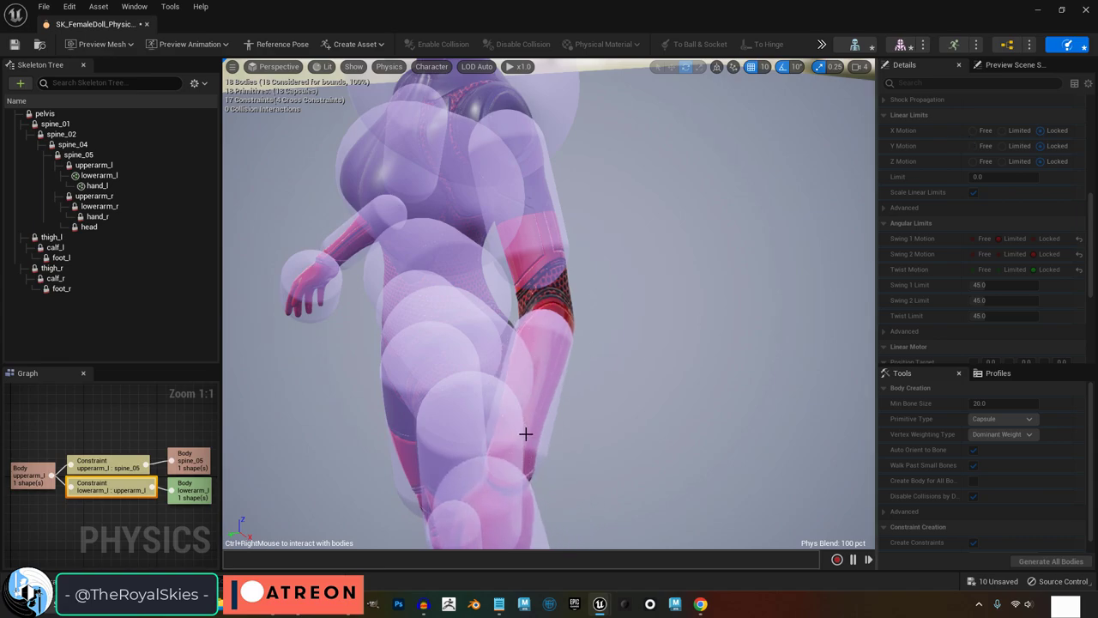
{"action": "left_click_drag", "start_coordinate": [525, 432], "coordinate": [381, 371]}
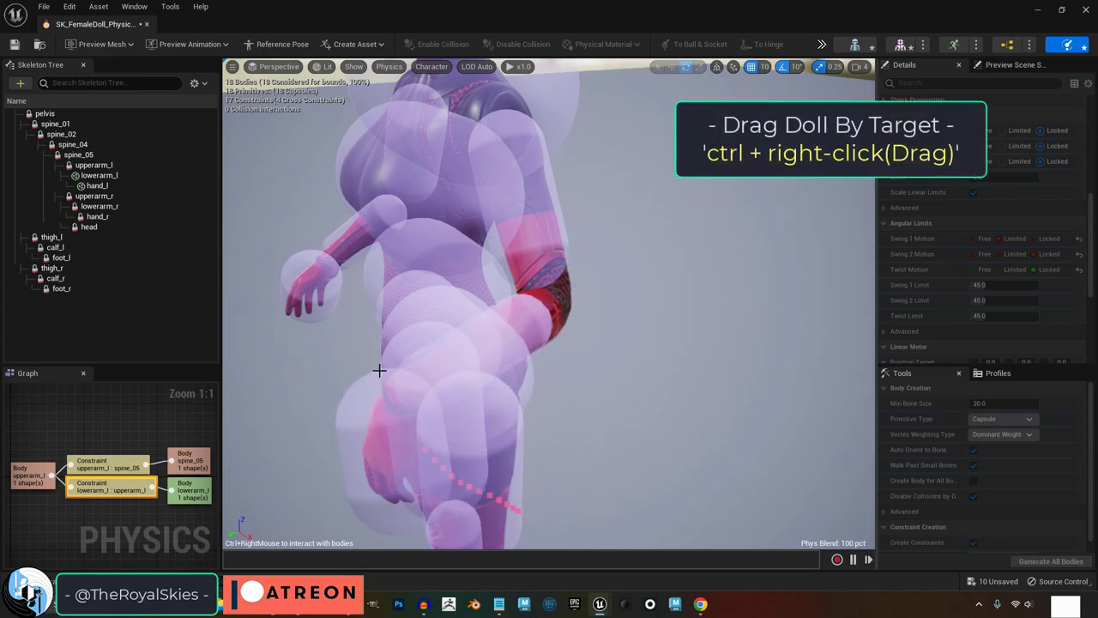